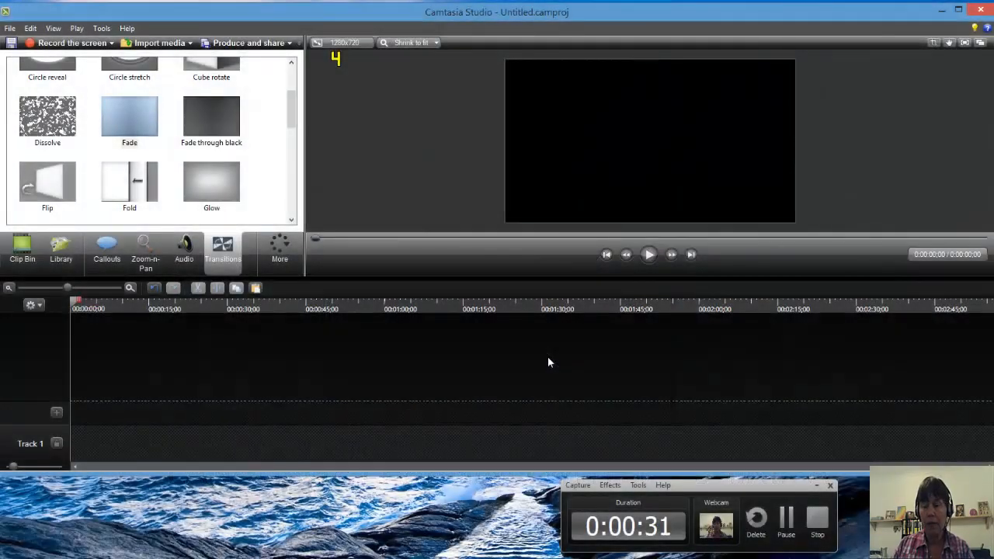
{"action": "mouse_move", "coordinate": [554, 362]}
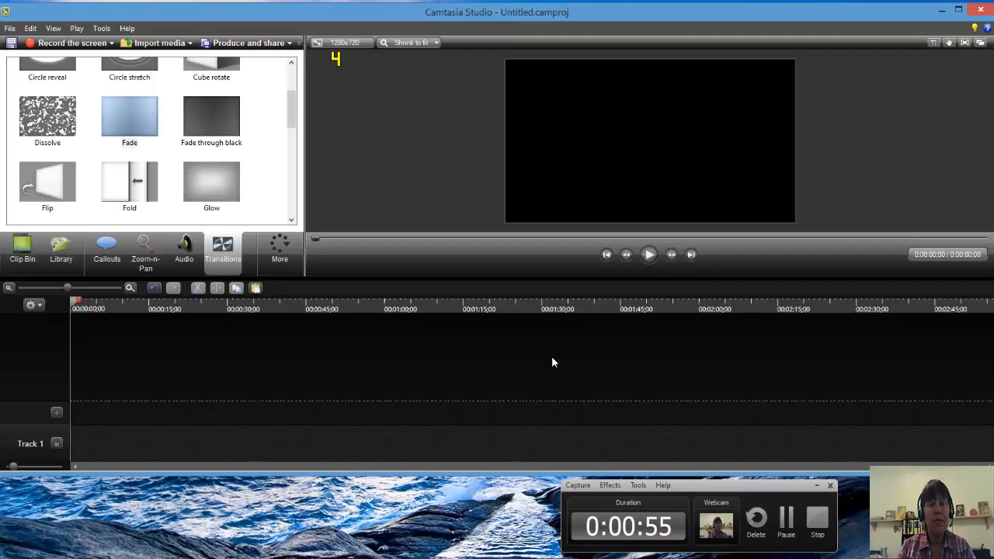
{"action": "mouse_move", "coordinate": [278, 228]}
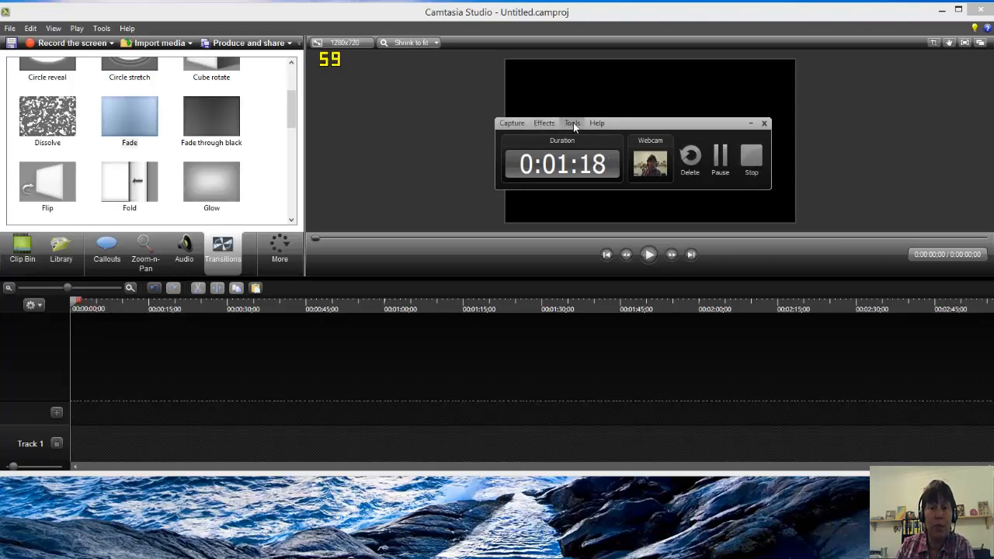
Show the recorder's Capture menu to review Record, Stop, Delete and Record audio
{"action": "left_click", "coordinate": [512, 122]}
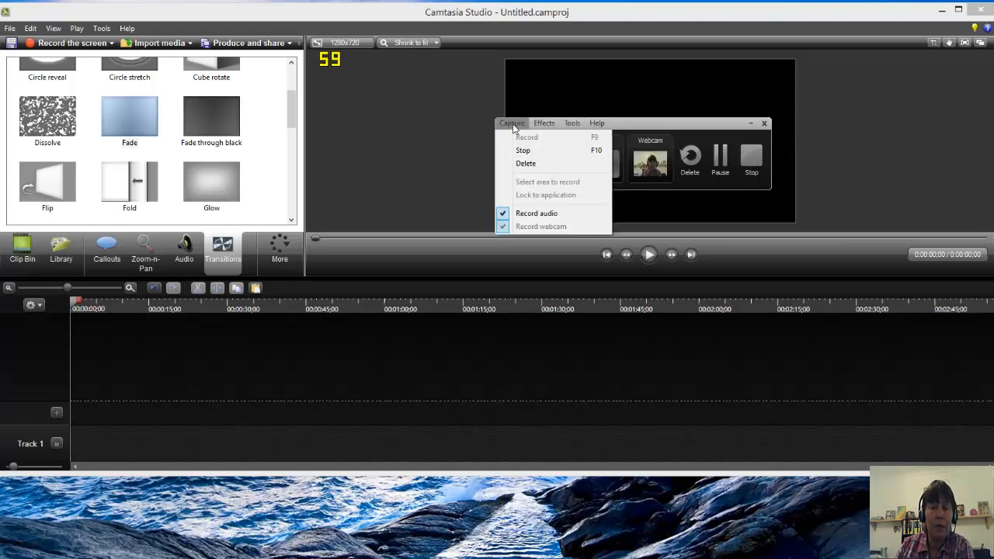
{"action": "mouse_move", "coordinate": [535, 213]}
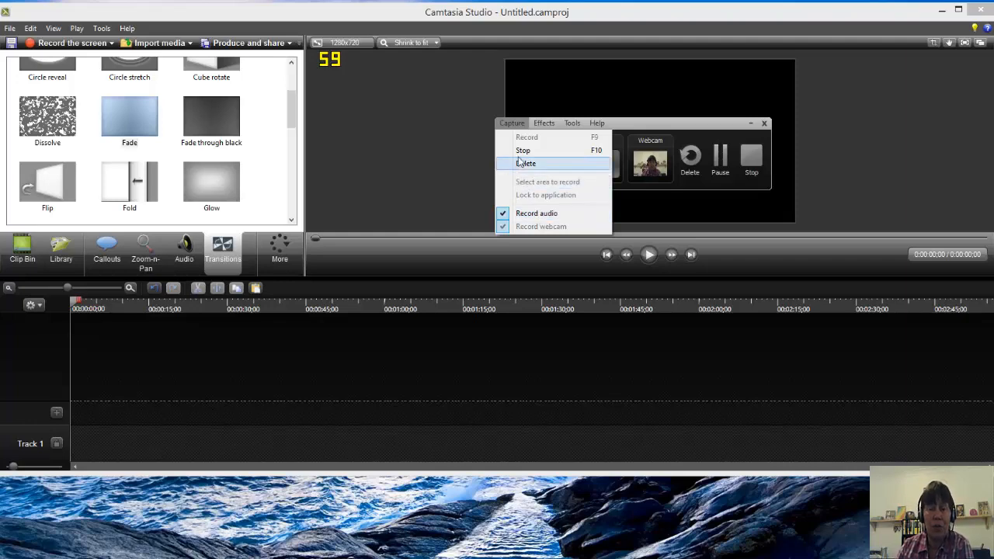
{"action": "mouse_move", "coordinate": [511, 128]}
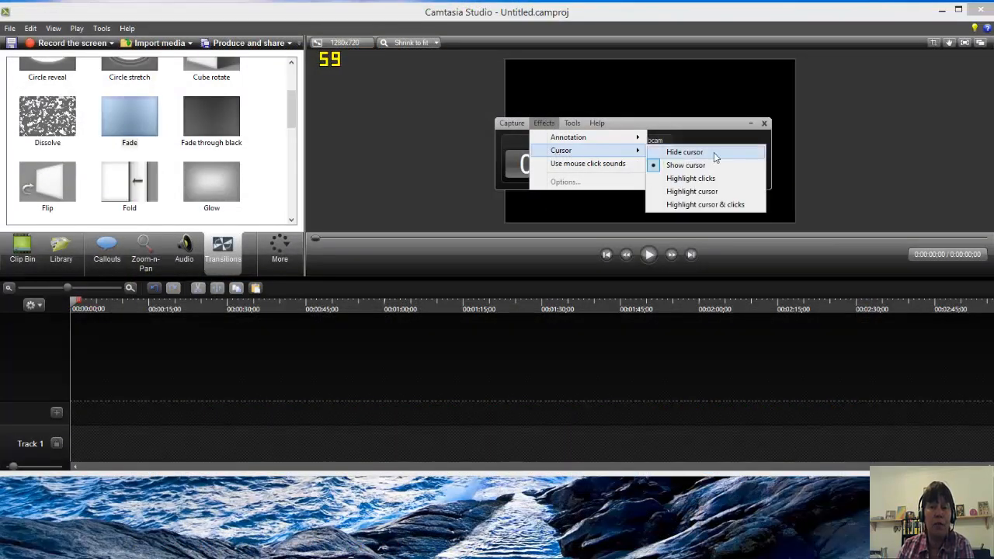
{"action": "mouse_move", "coordinate": [684, 160]}
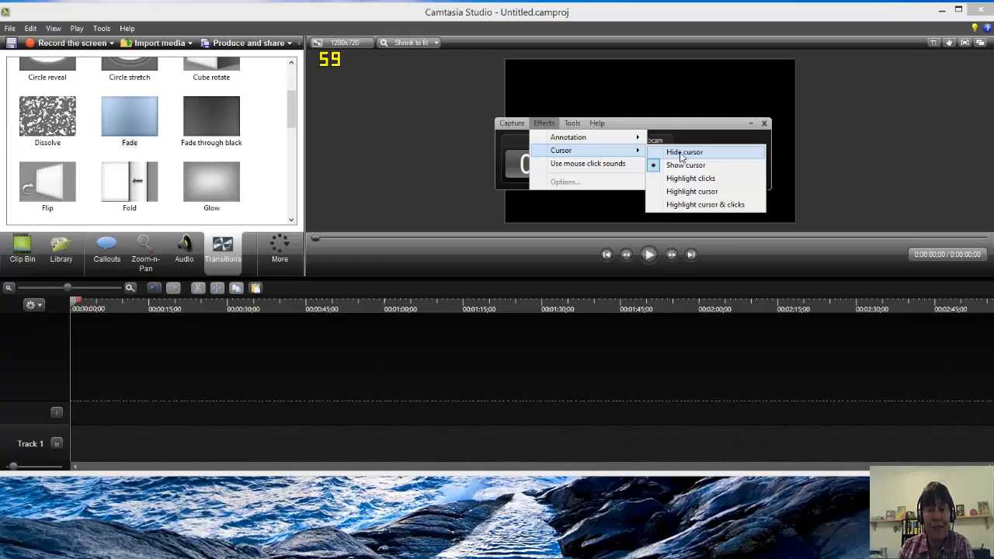
{"action": "mouse_move", "coordinate": [681, 157]}
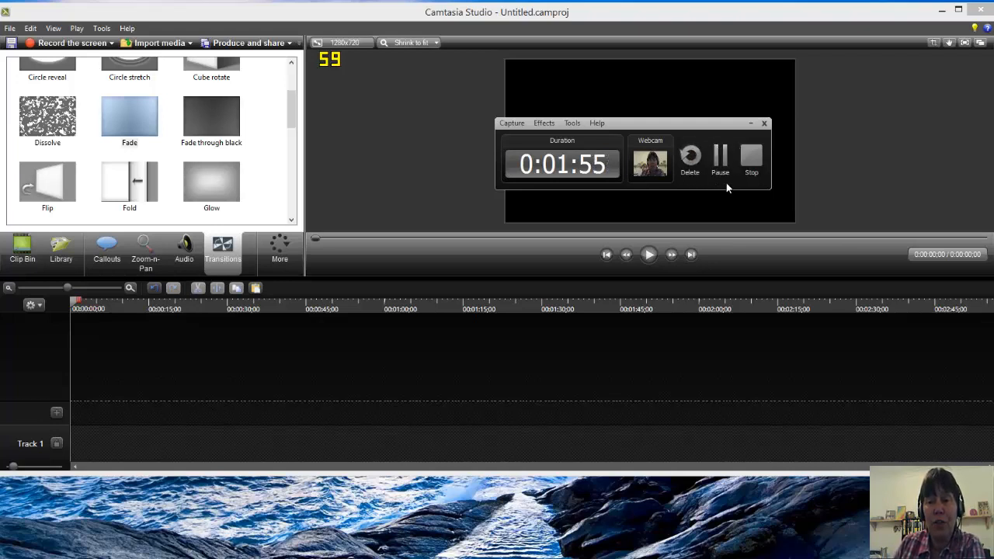
{"action": "mouse_move", "coordinate": [694, 129]}
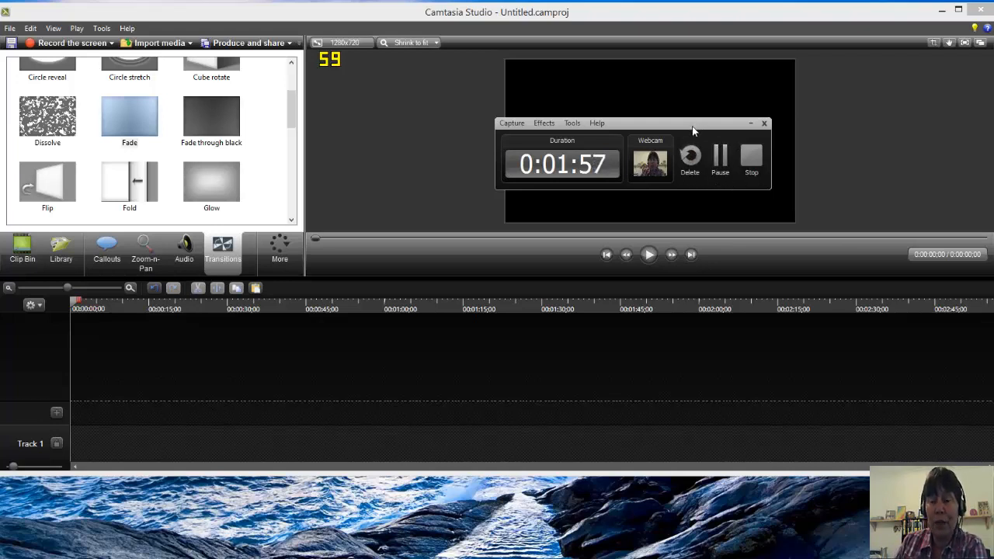